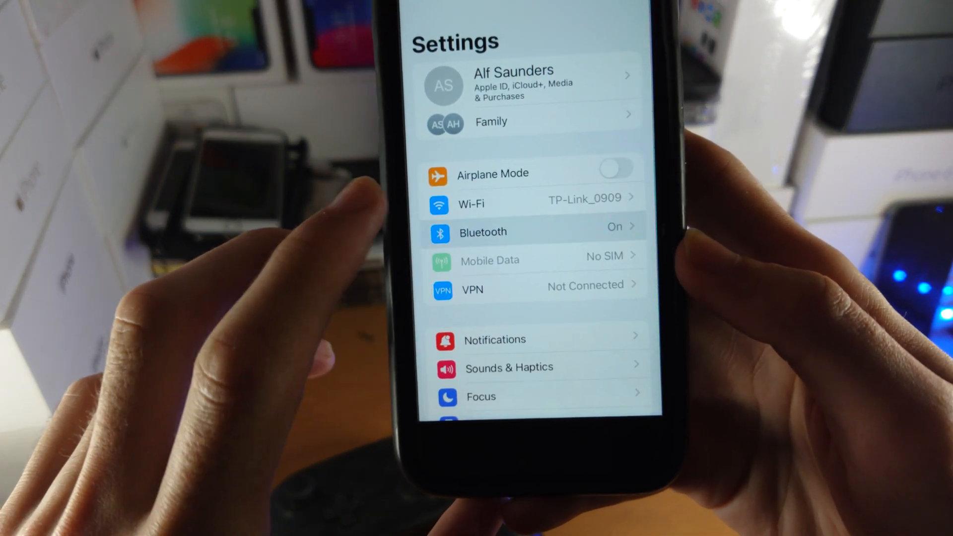
# Open the Bluetooth settings page in iOS Settings.
pyautogui.click(482, 231)
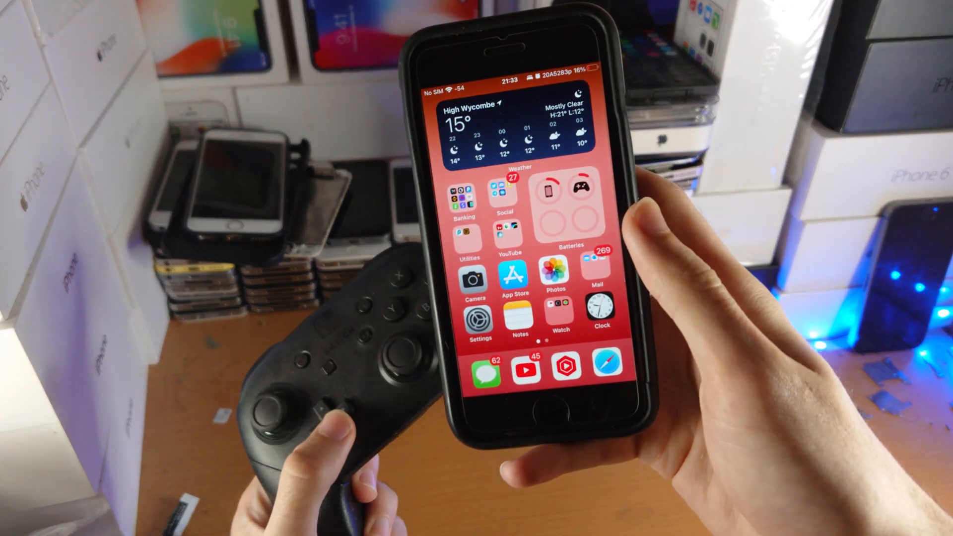
# Swipe across the Home Screen to reach and launch the Minecraft app.
pyautogui.hscroll(-3)
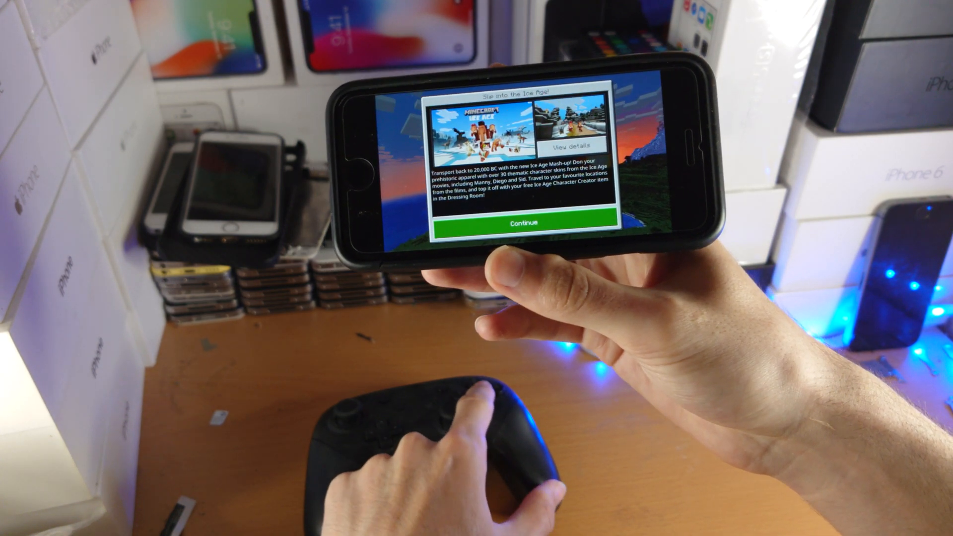
# Dismiss the Ice Age popup and reach Create New World game settings (My World, Survival).
pyautogui.click(509, 221)
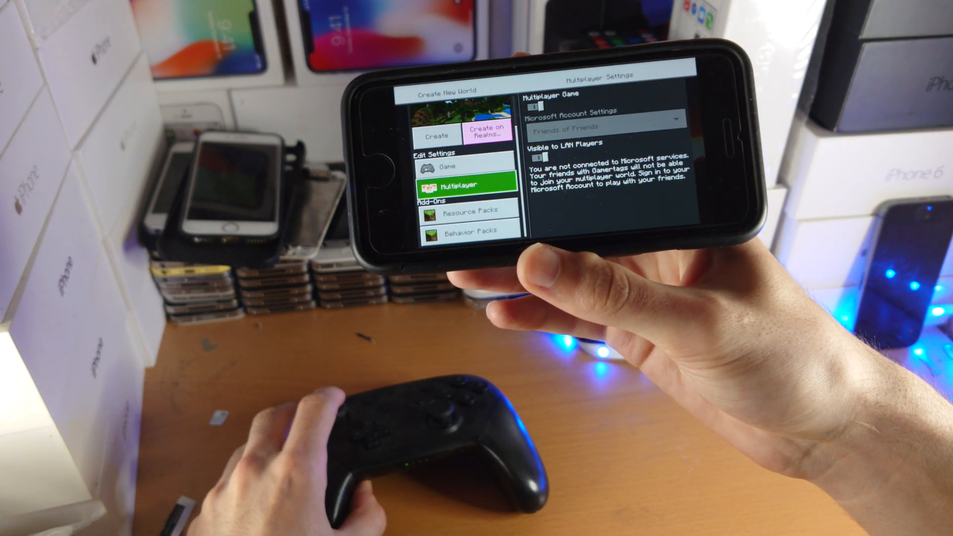
pyautogui.click(446, 167)
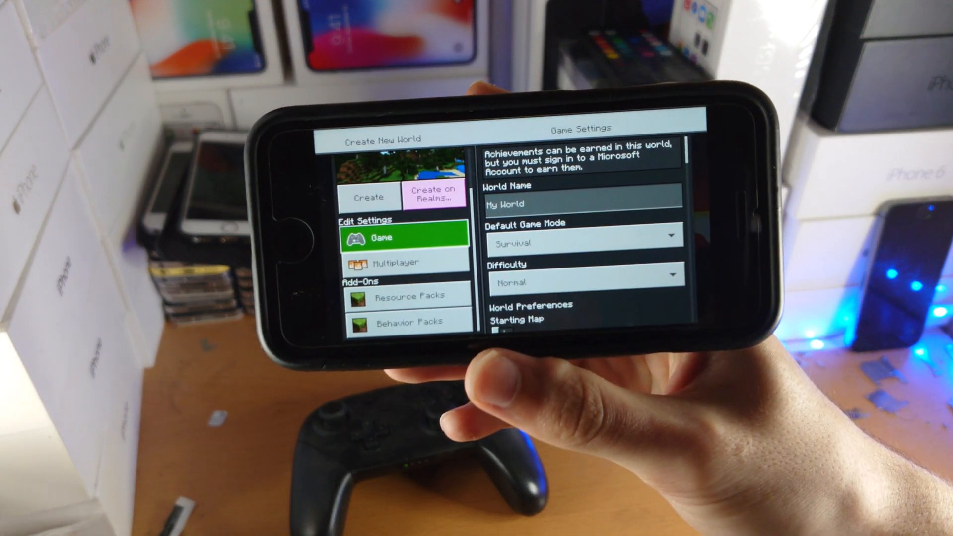